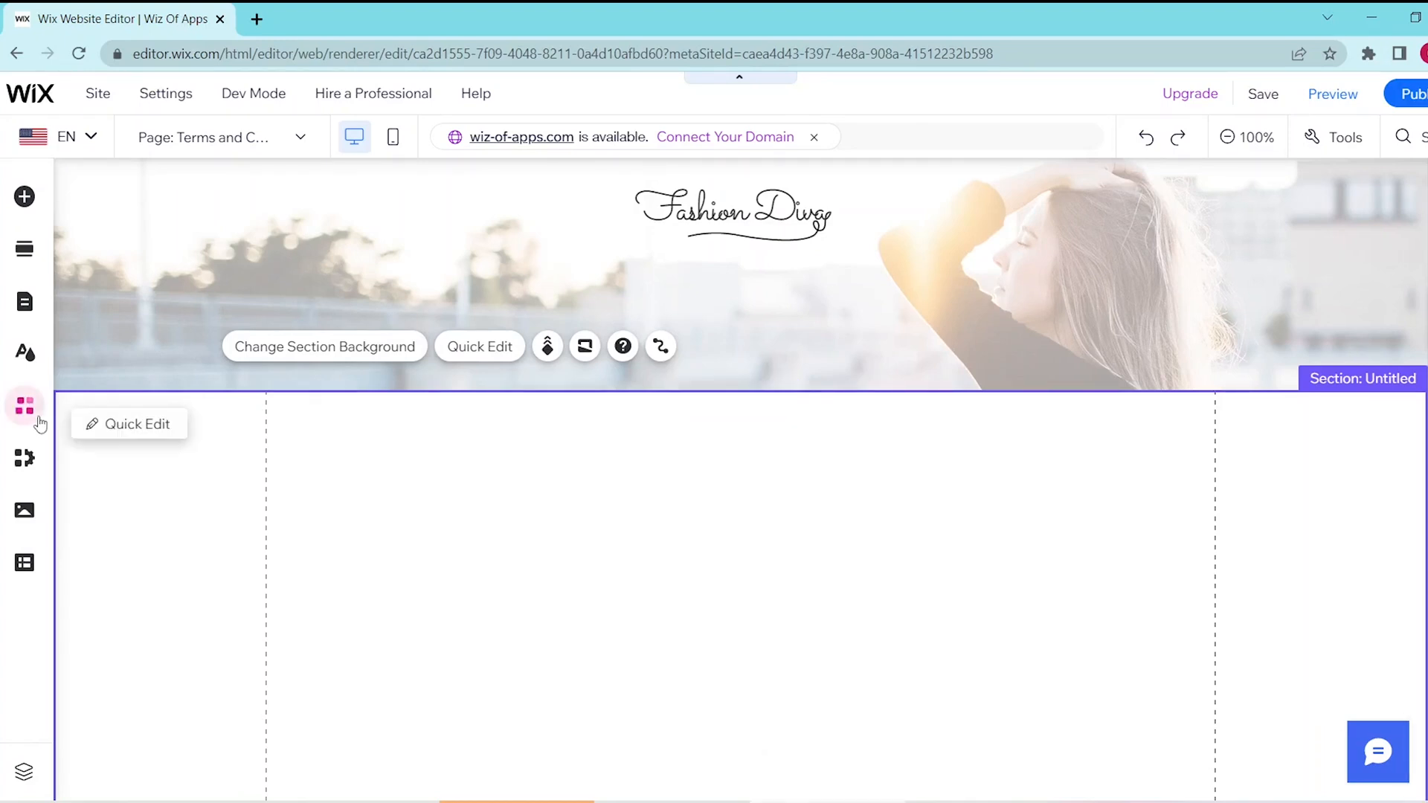
Step: Search the App Market for 'pdf' and open the PDF Viewer by Wix app page
click(24, 406)
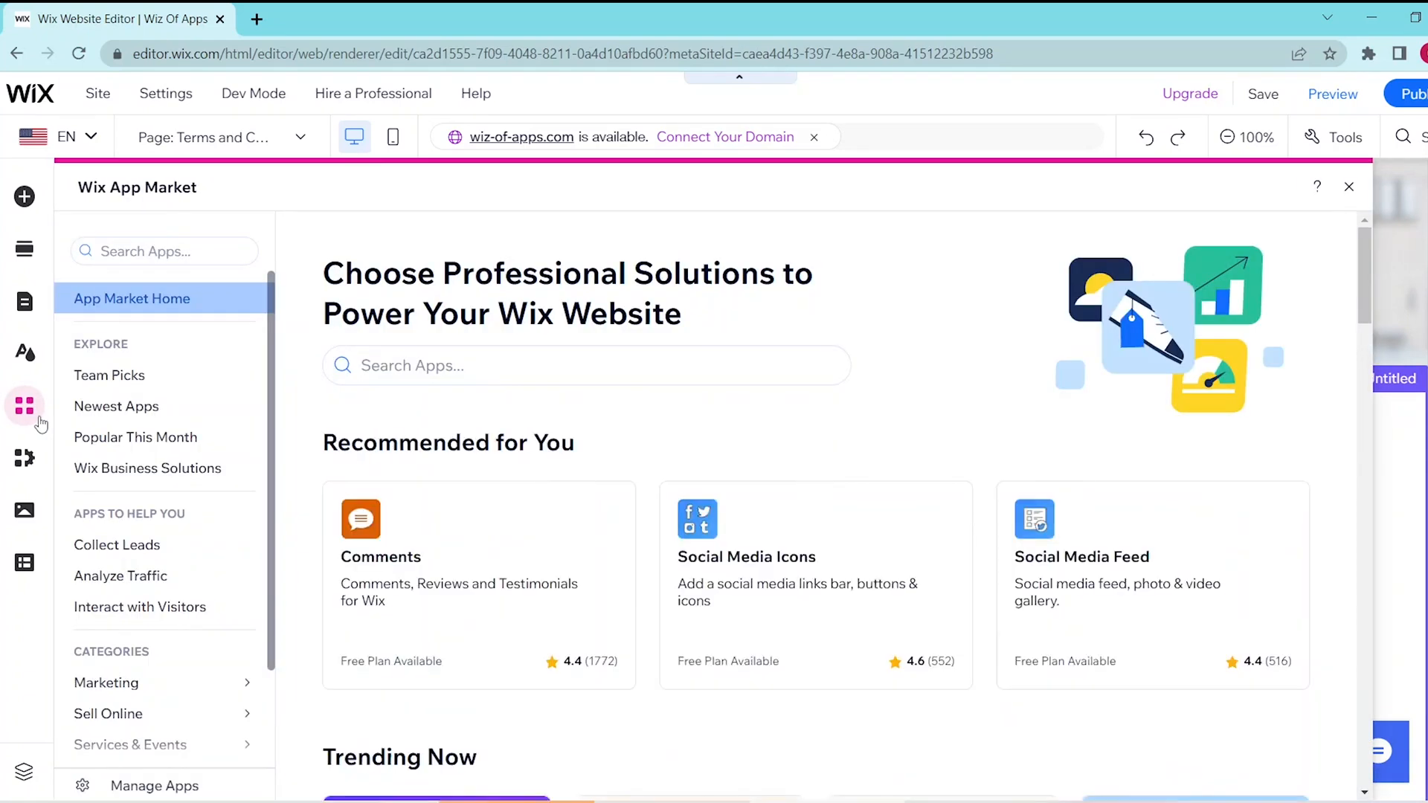
text(pdf viewer)
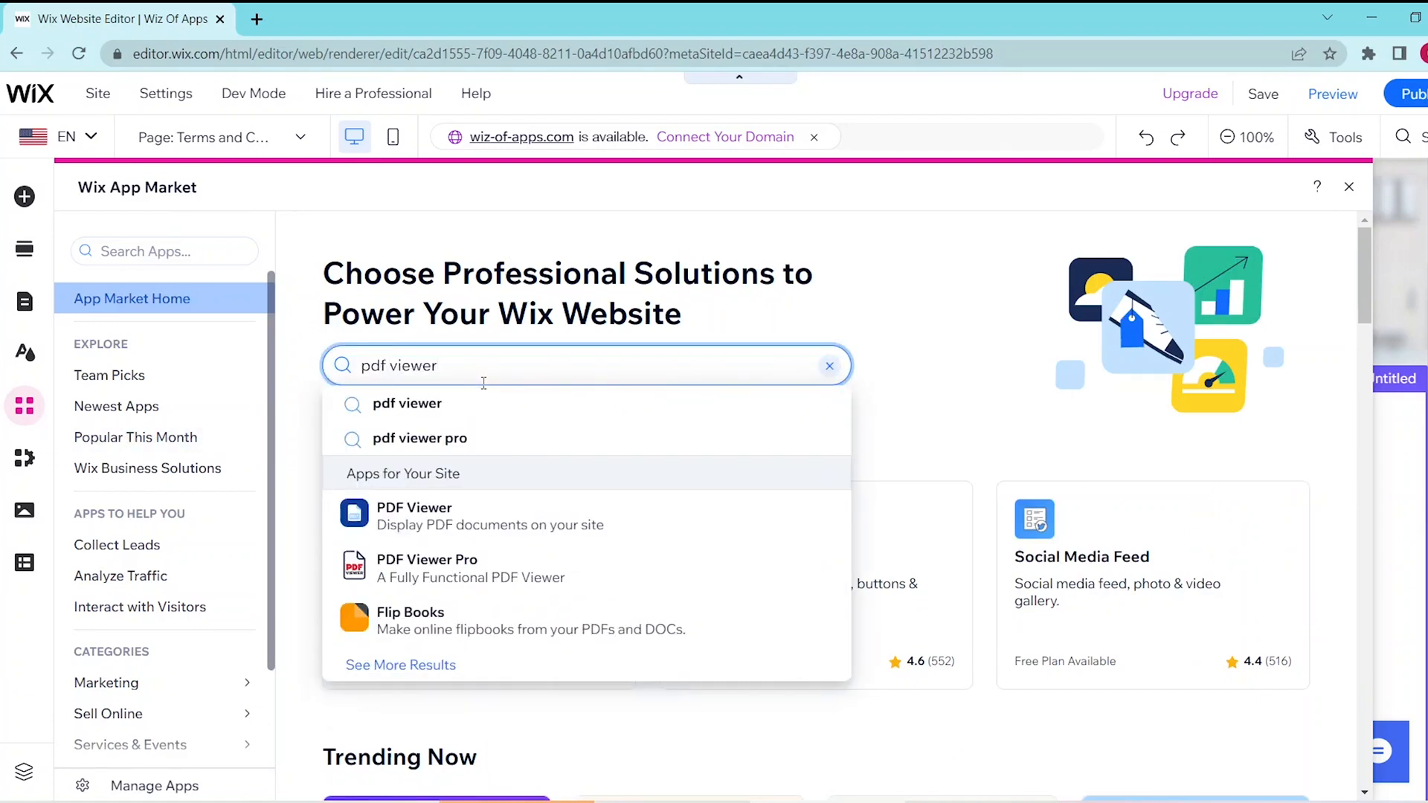
click(413, 515)
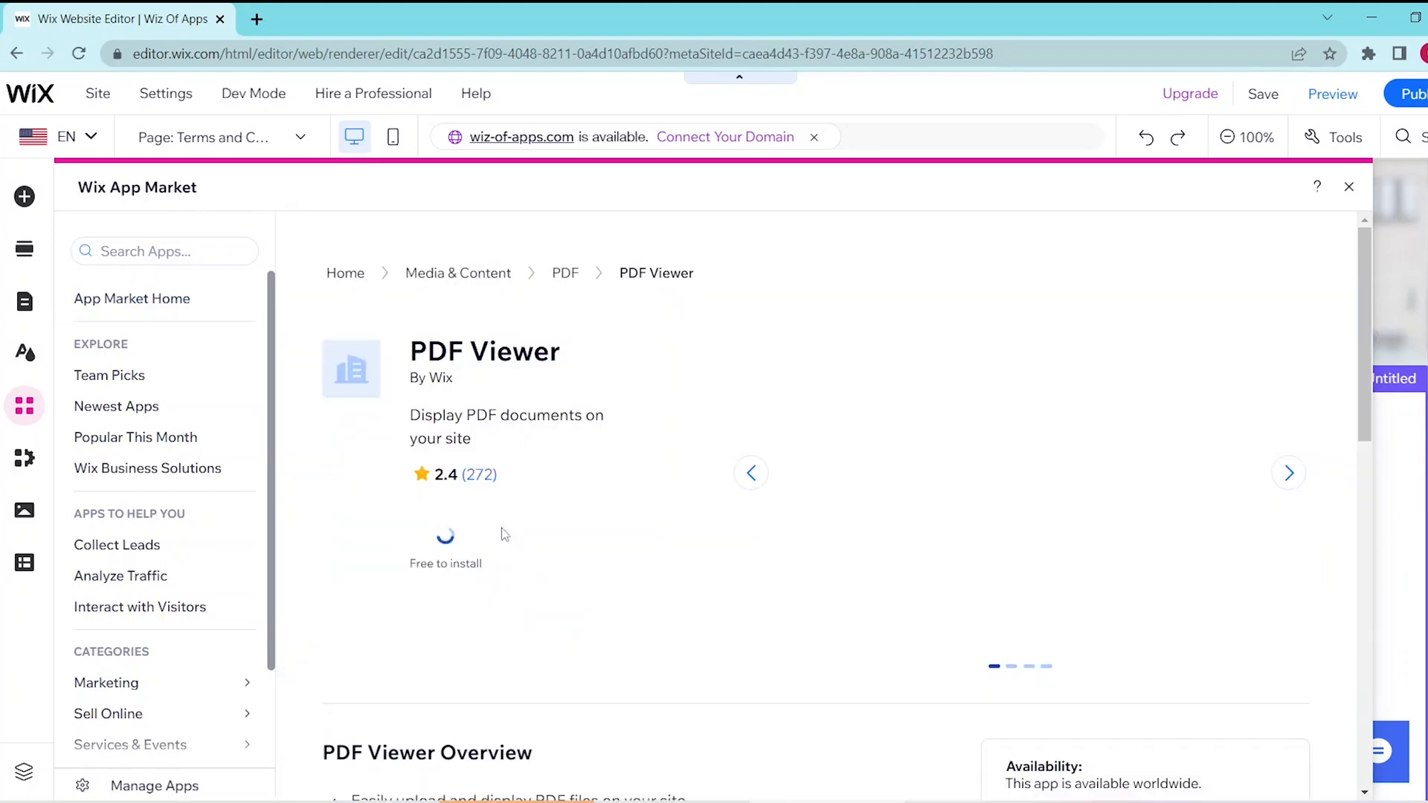
Step: Add PDF Viewer to the site and open its Upload PDF document chooser from Settings
click(446, 547)
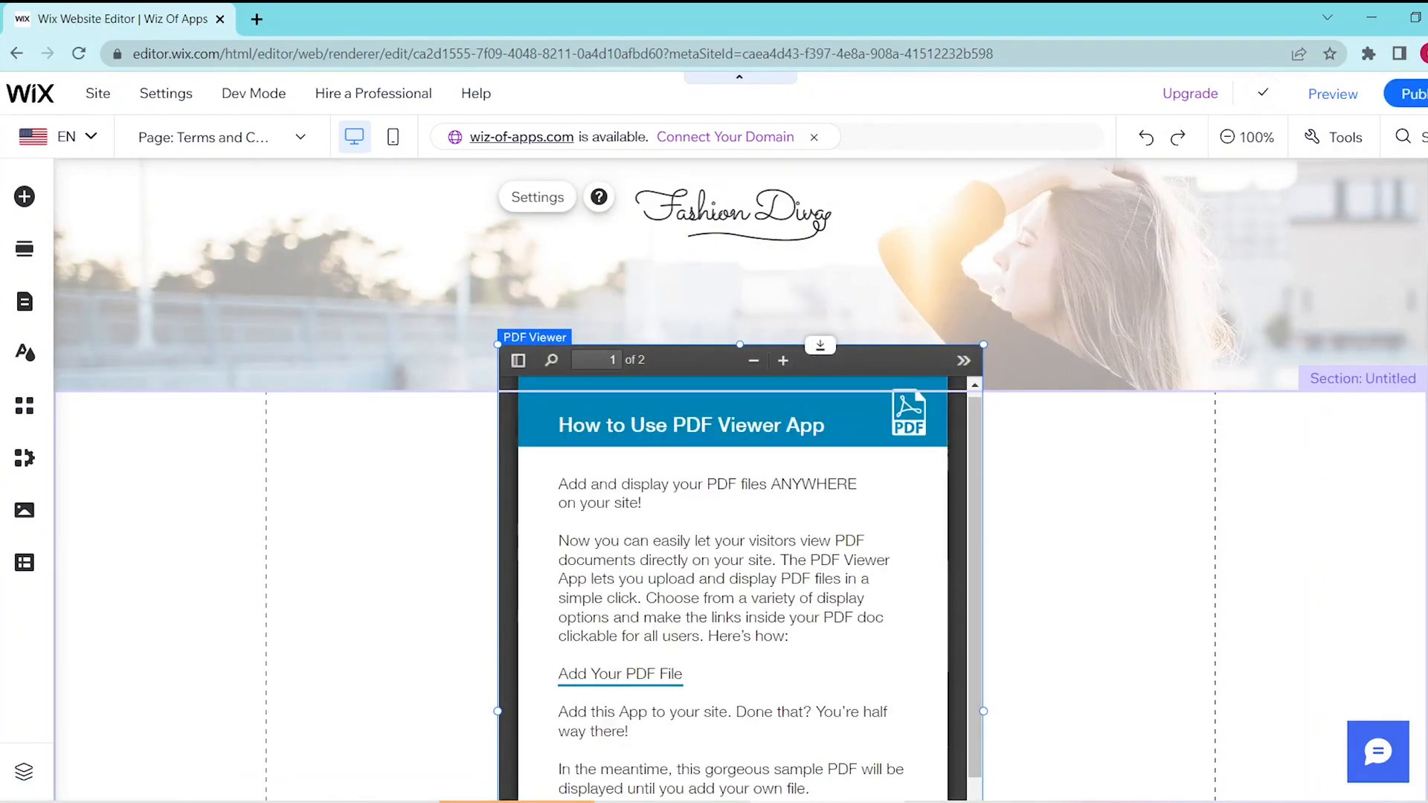
scroll(down, 3)
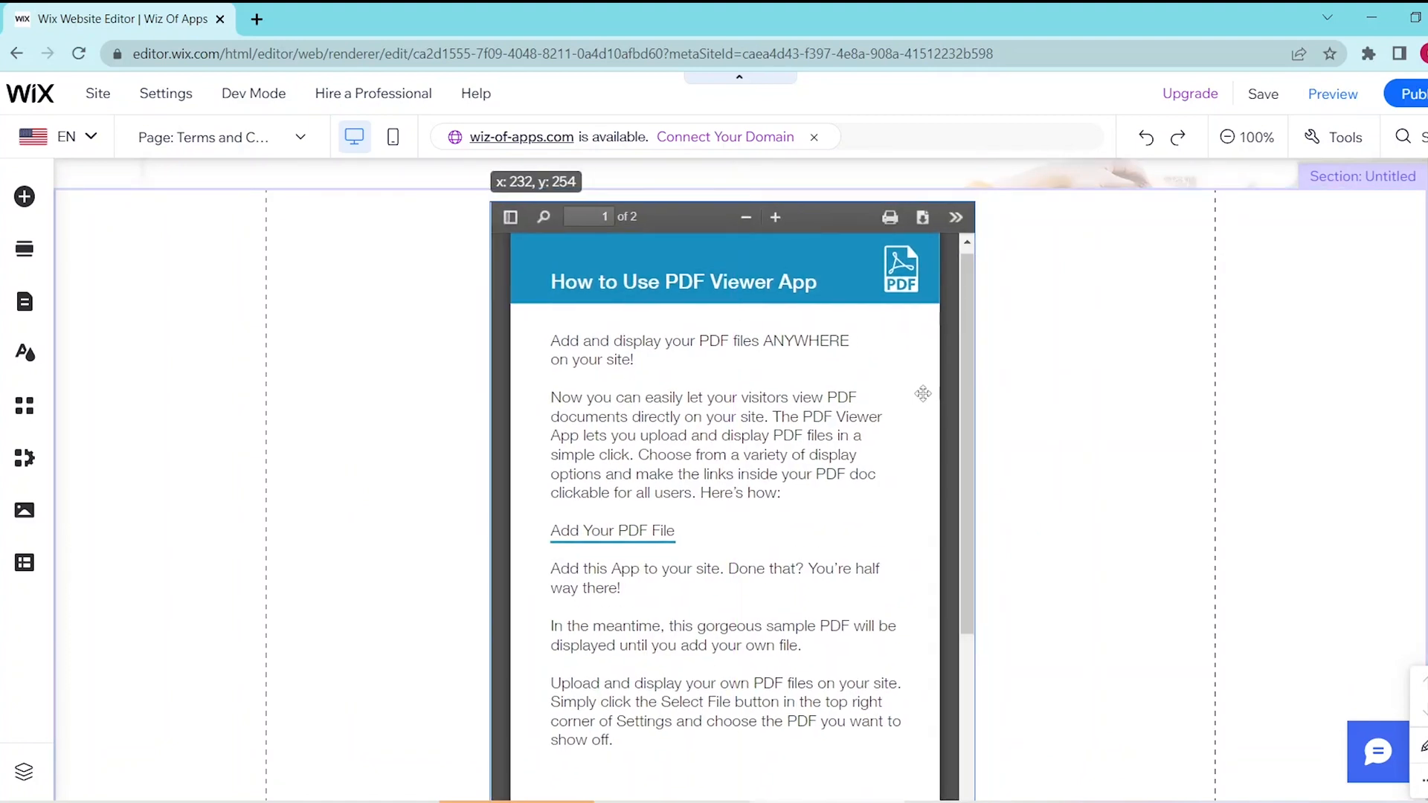
click(922, 393)
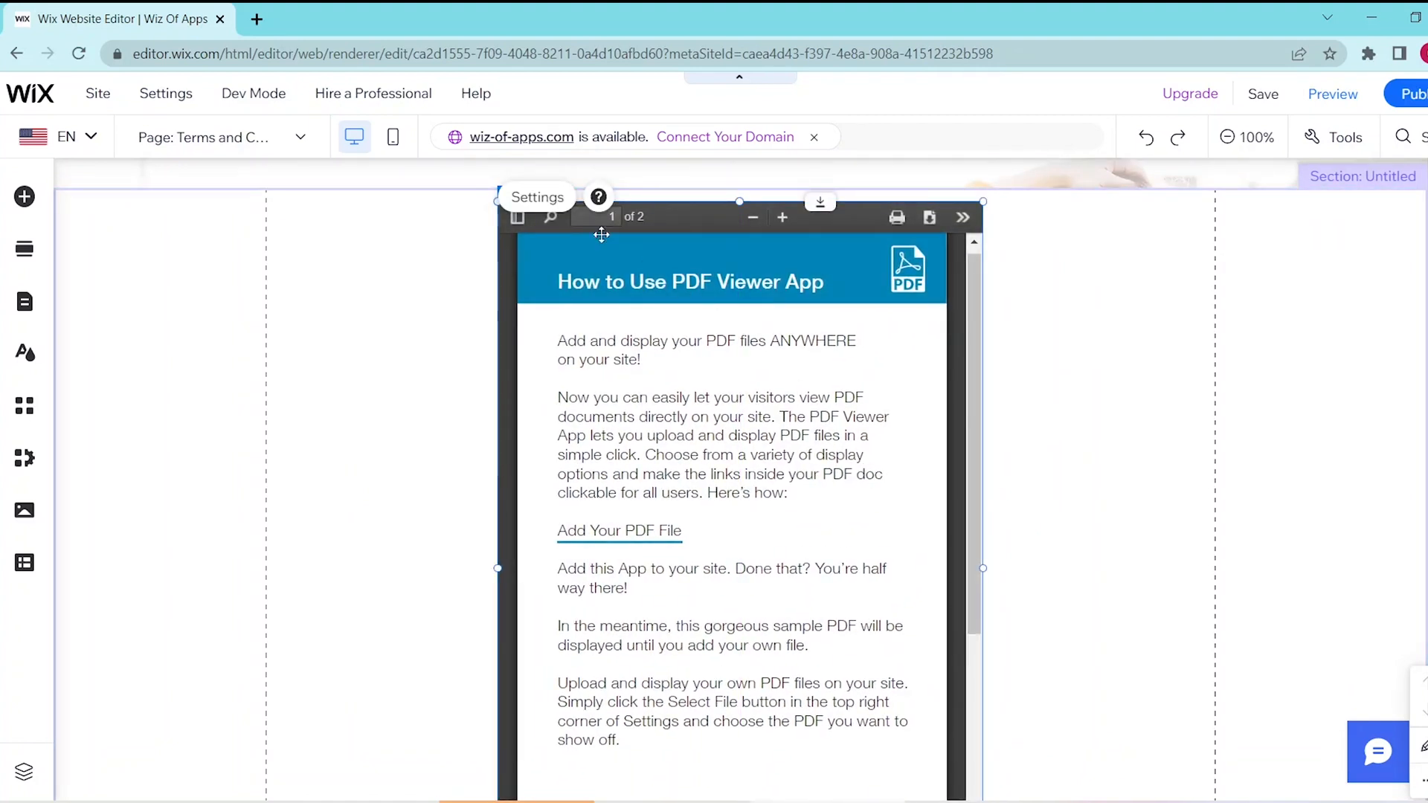
click(537, 198)
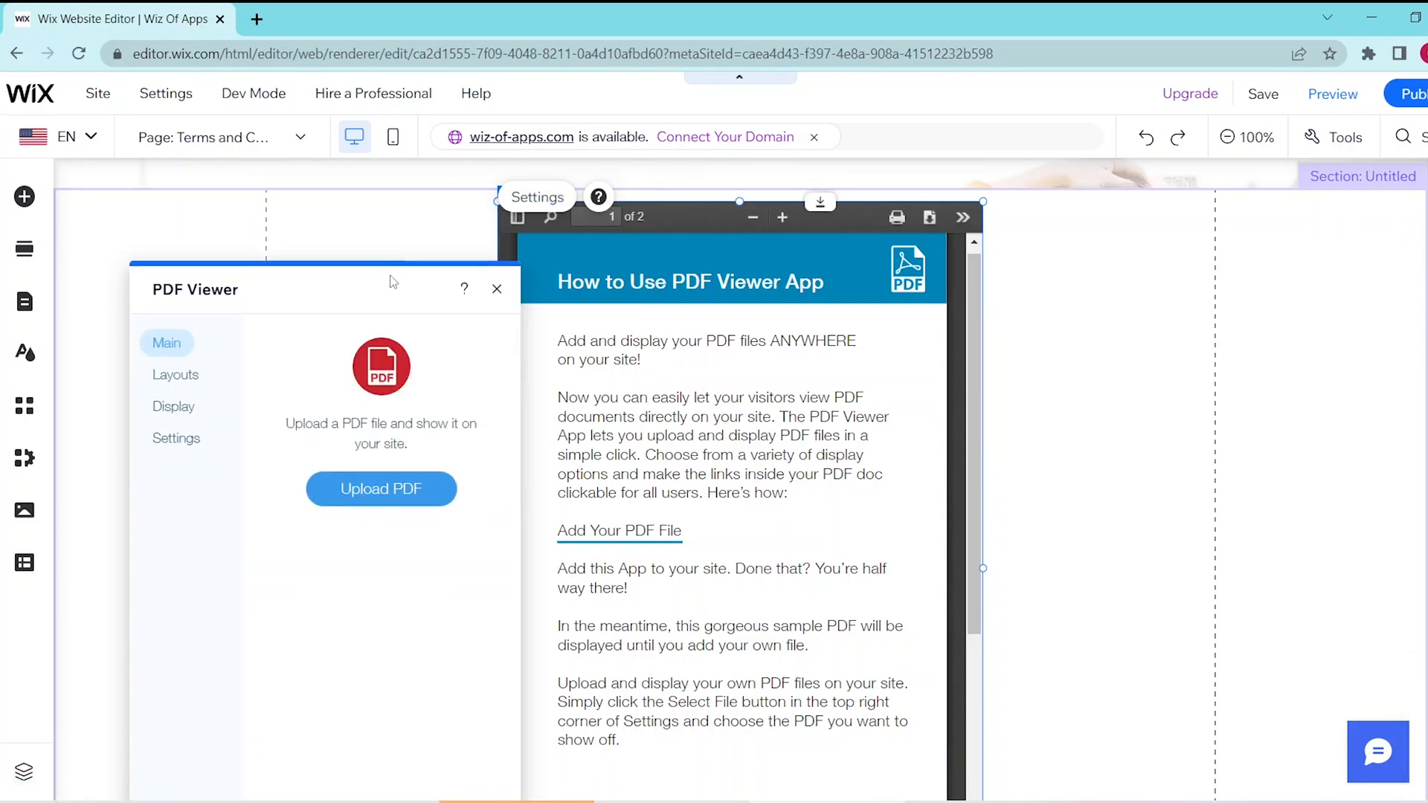
click(380, 489)
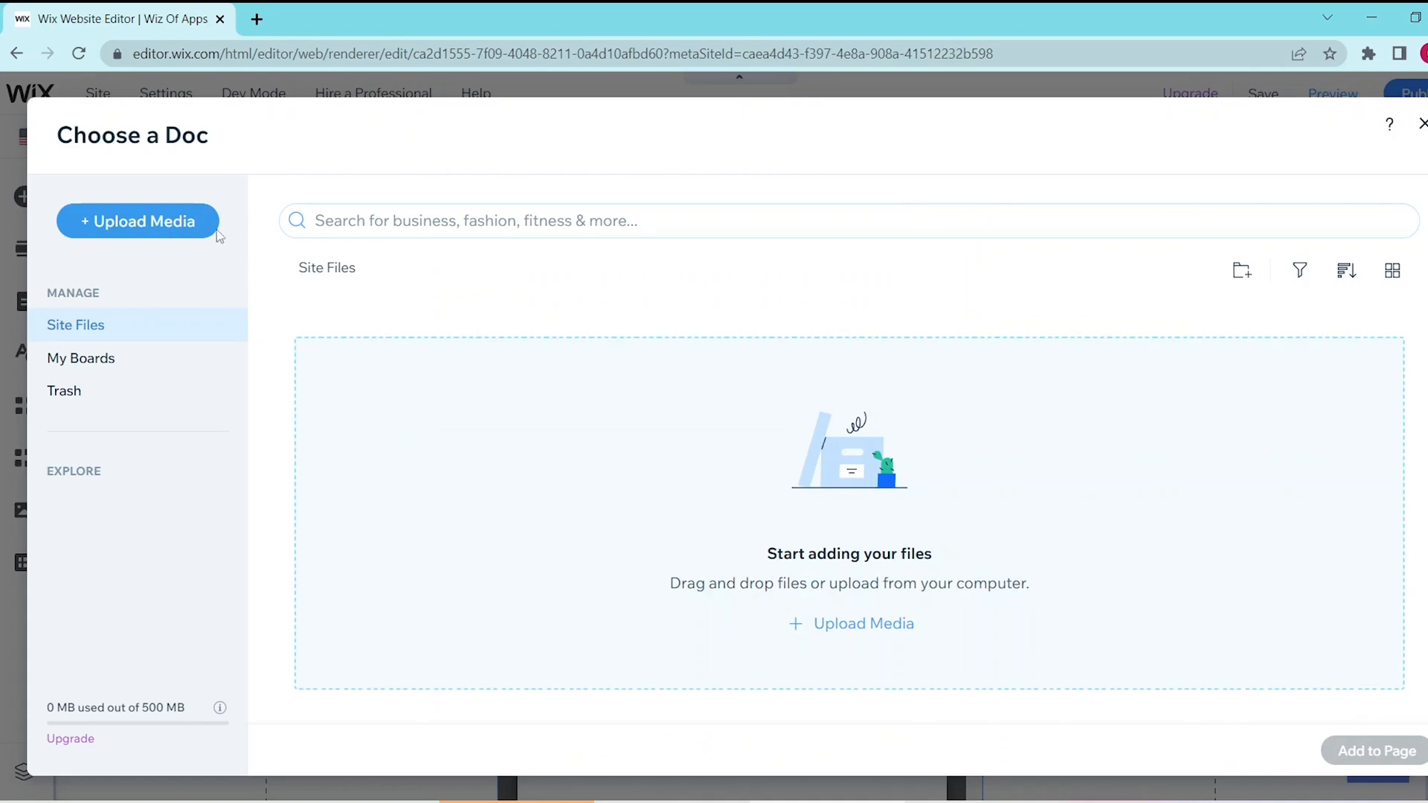
Step: Upload 'PDF File.pdf' from the Downloads folder to Site Files
click(138, 220)
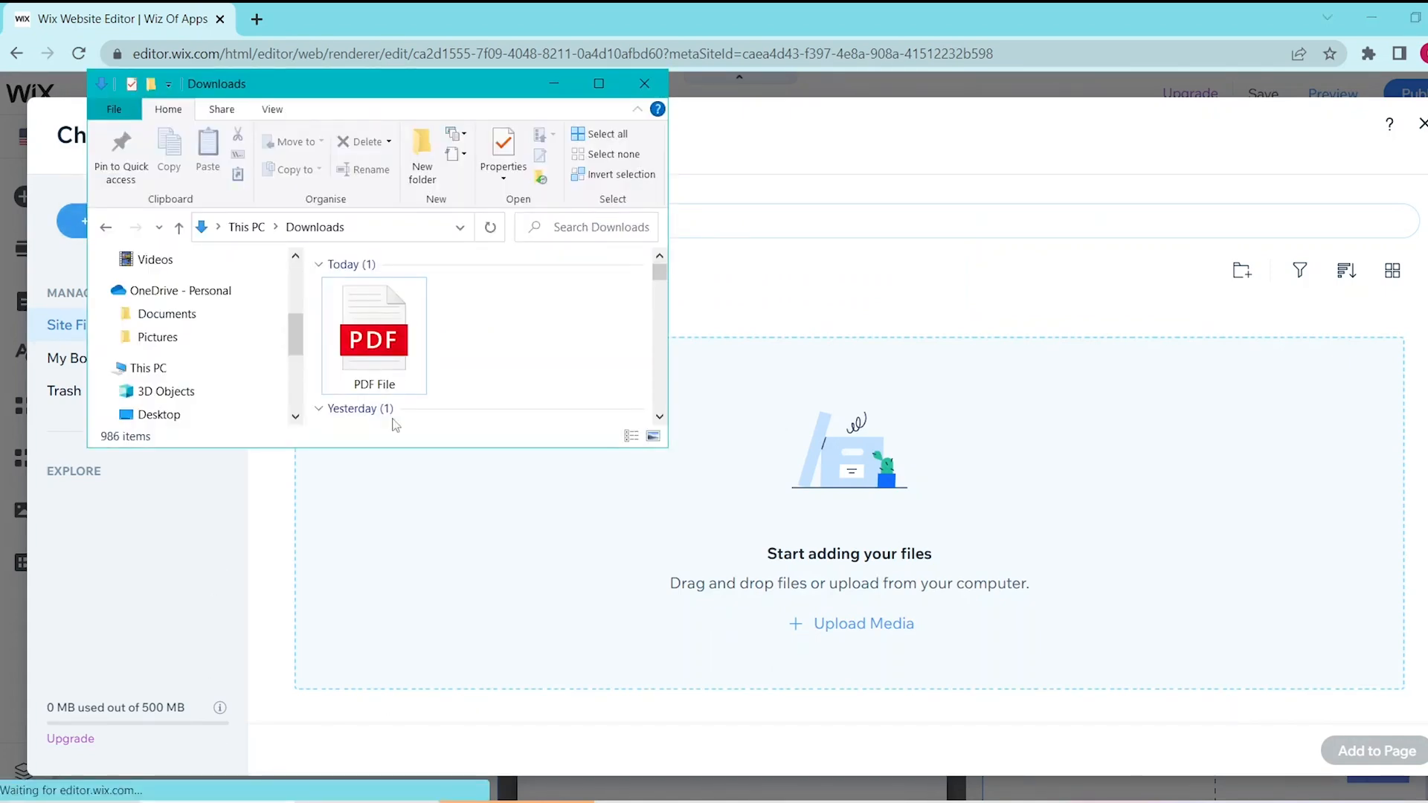
double_click(373, 336)
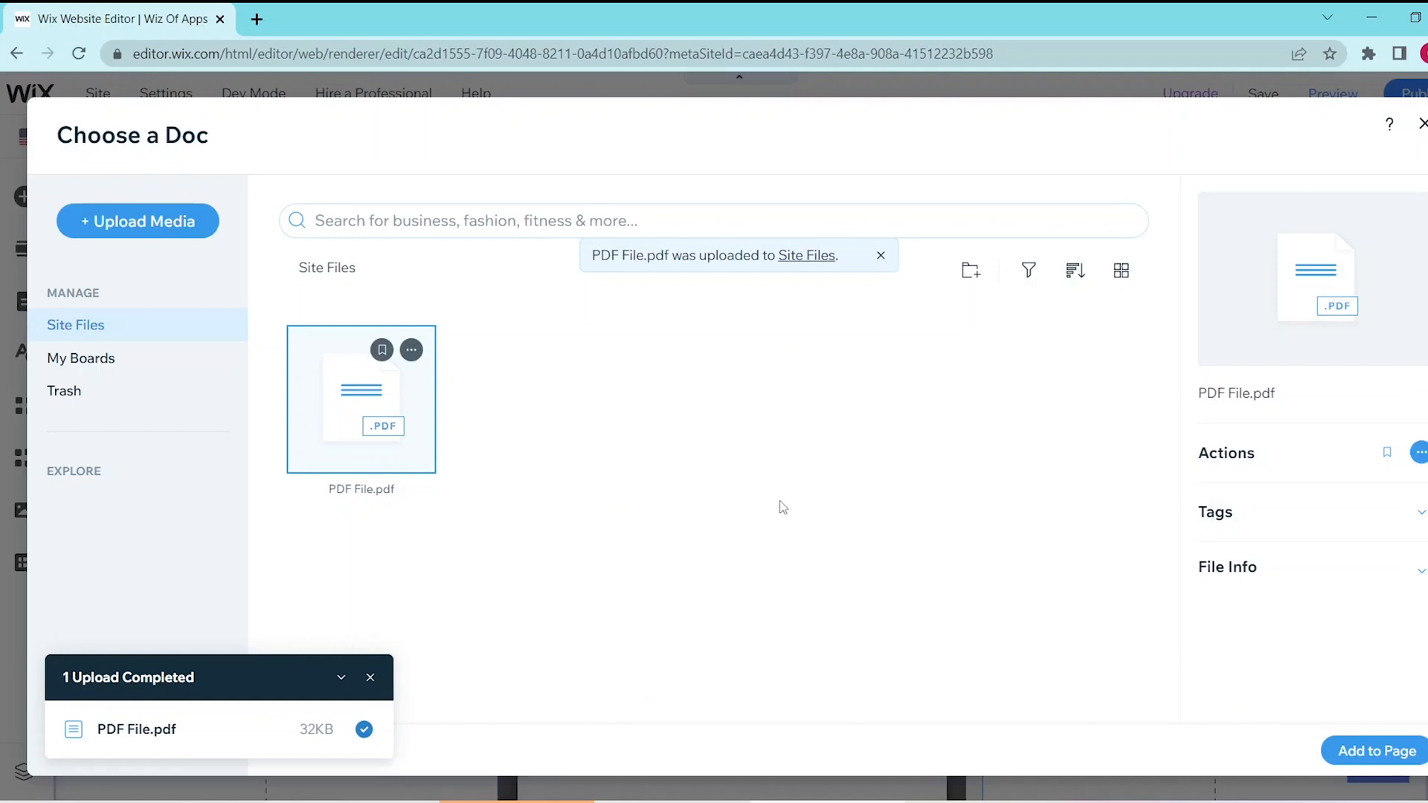
Step: Add the uploaded PDF File to the viewer and set Full Page layout after trying Thumbnail
click(1375, 750)
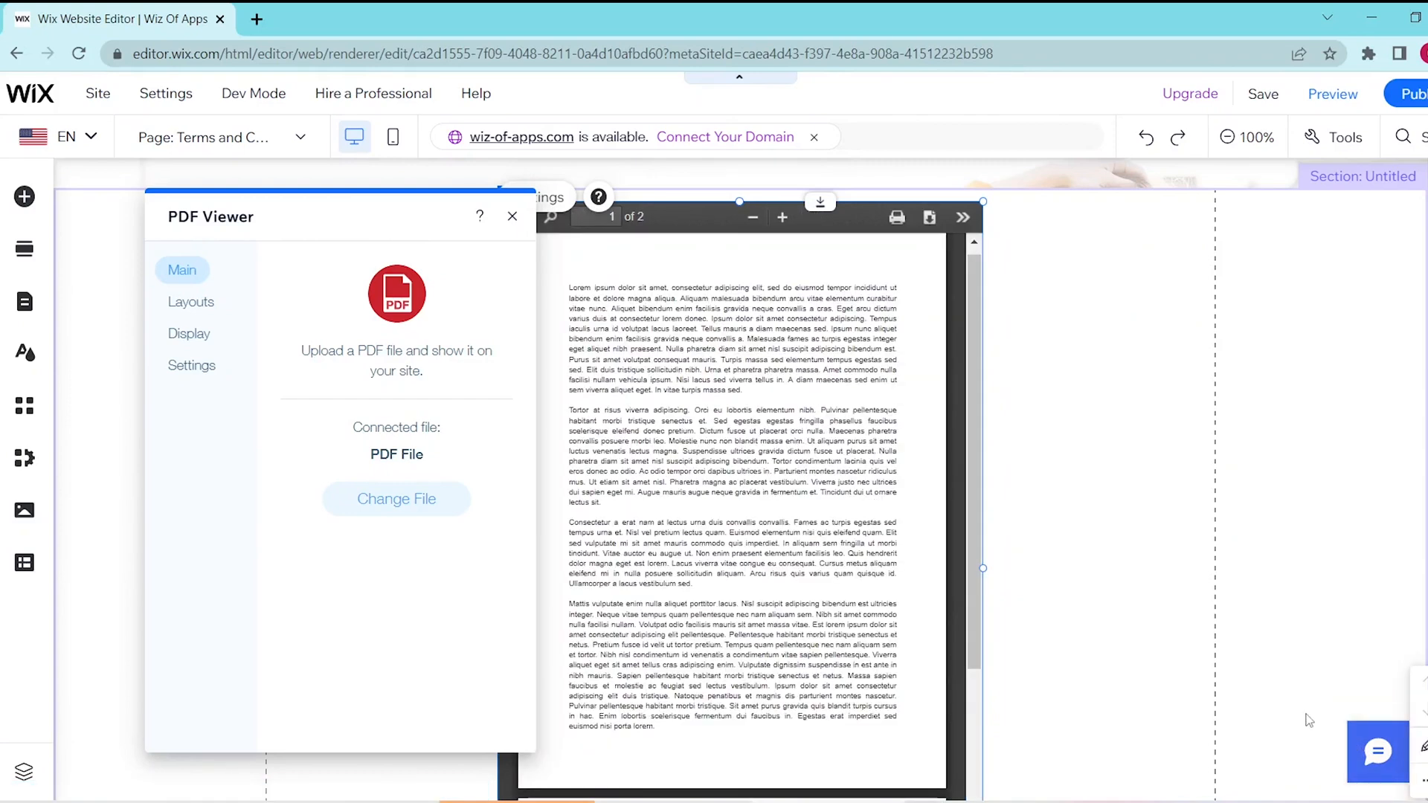
click(190, 301)
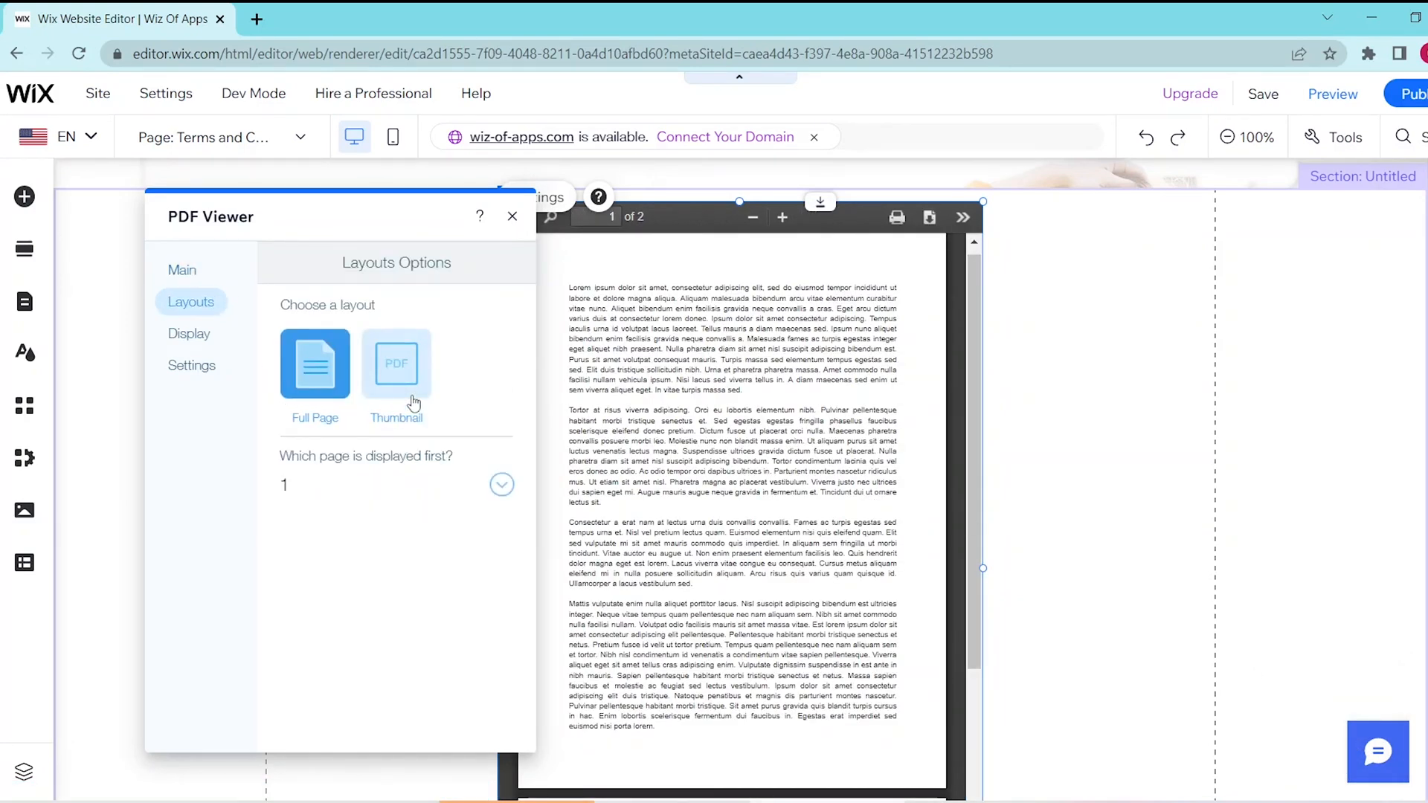
click(396, 364)
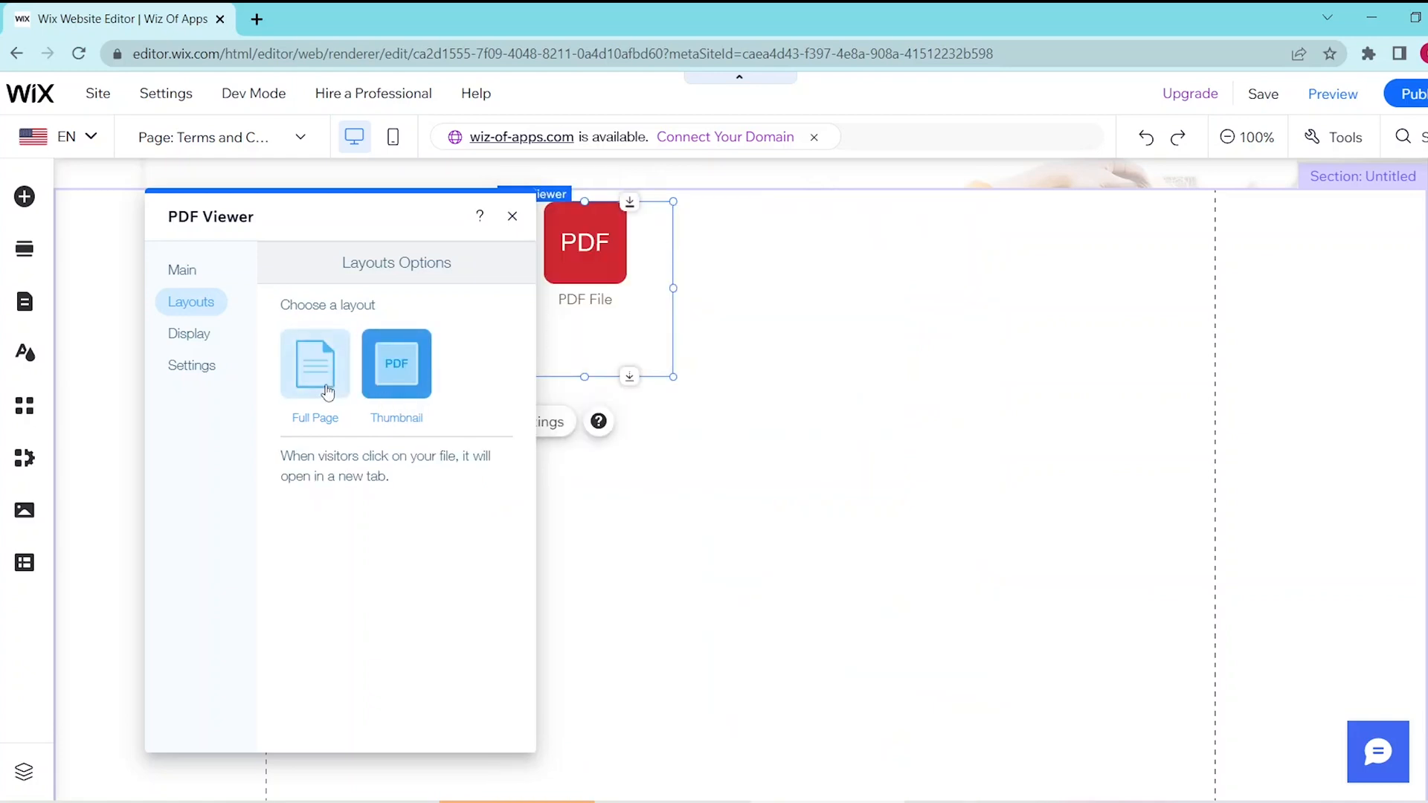
click(314, 364)
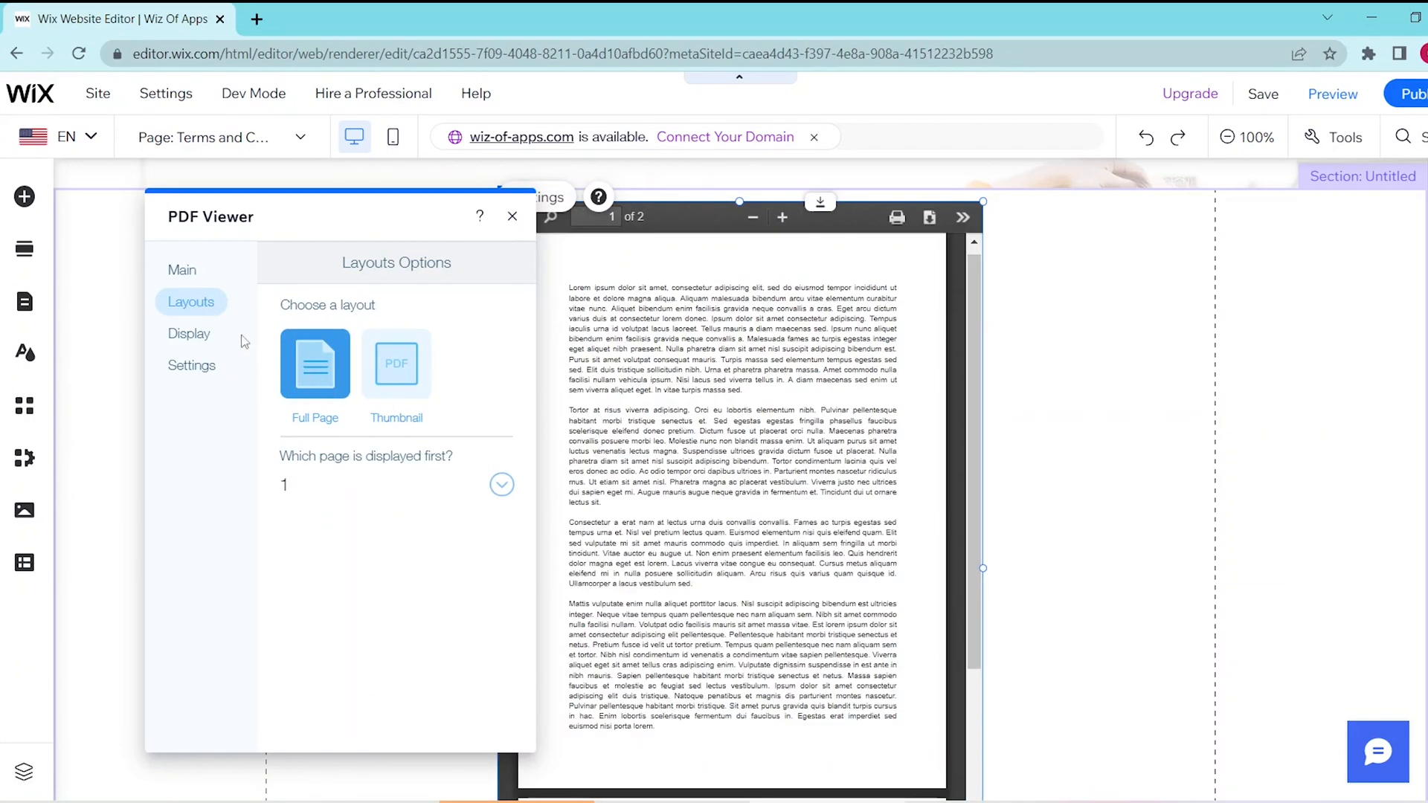
Step: Try the Mini Viewer and One Page displays, then return to Full Viewer
click(190, 333)
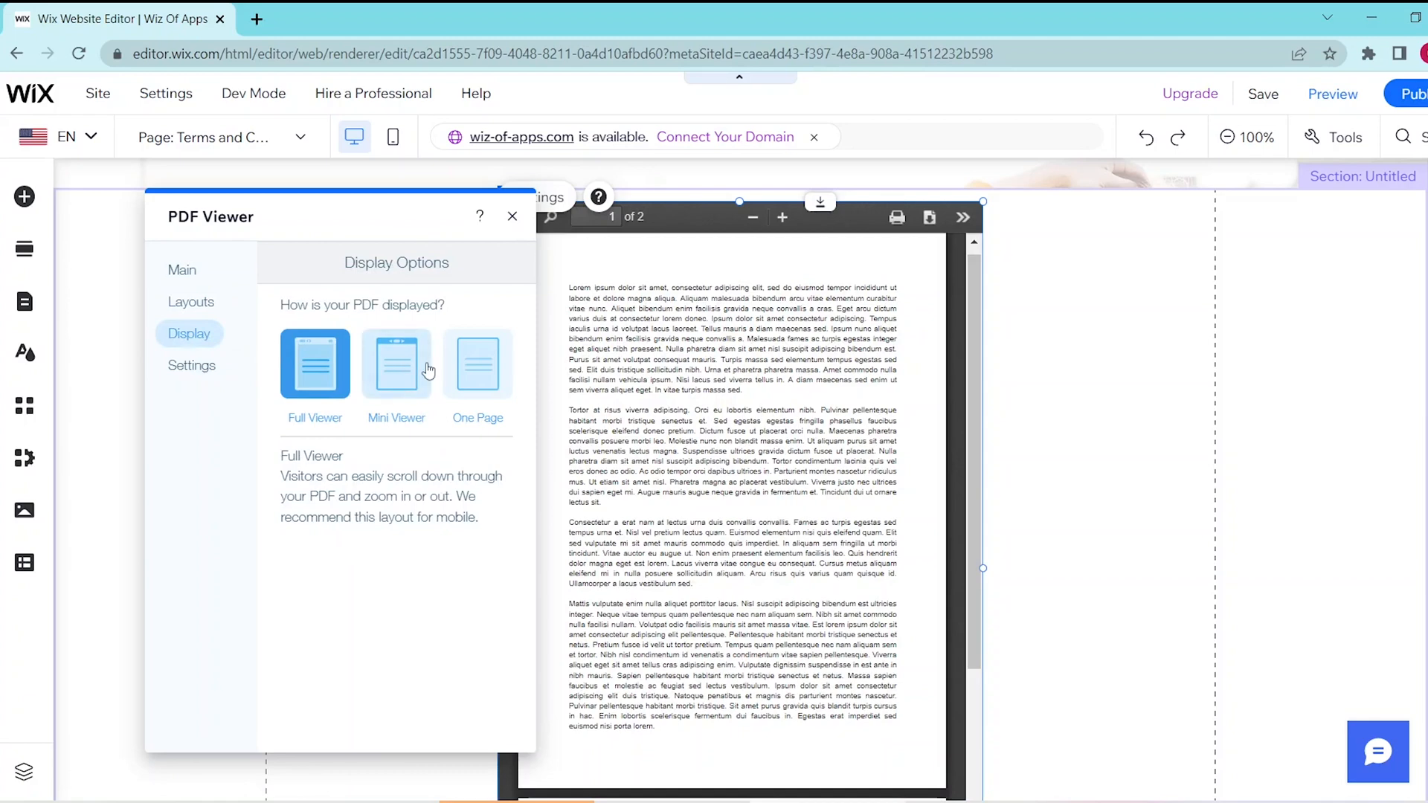
click(395, 365)
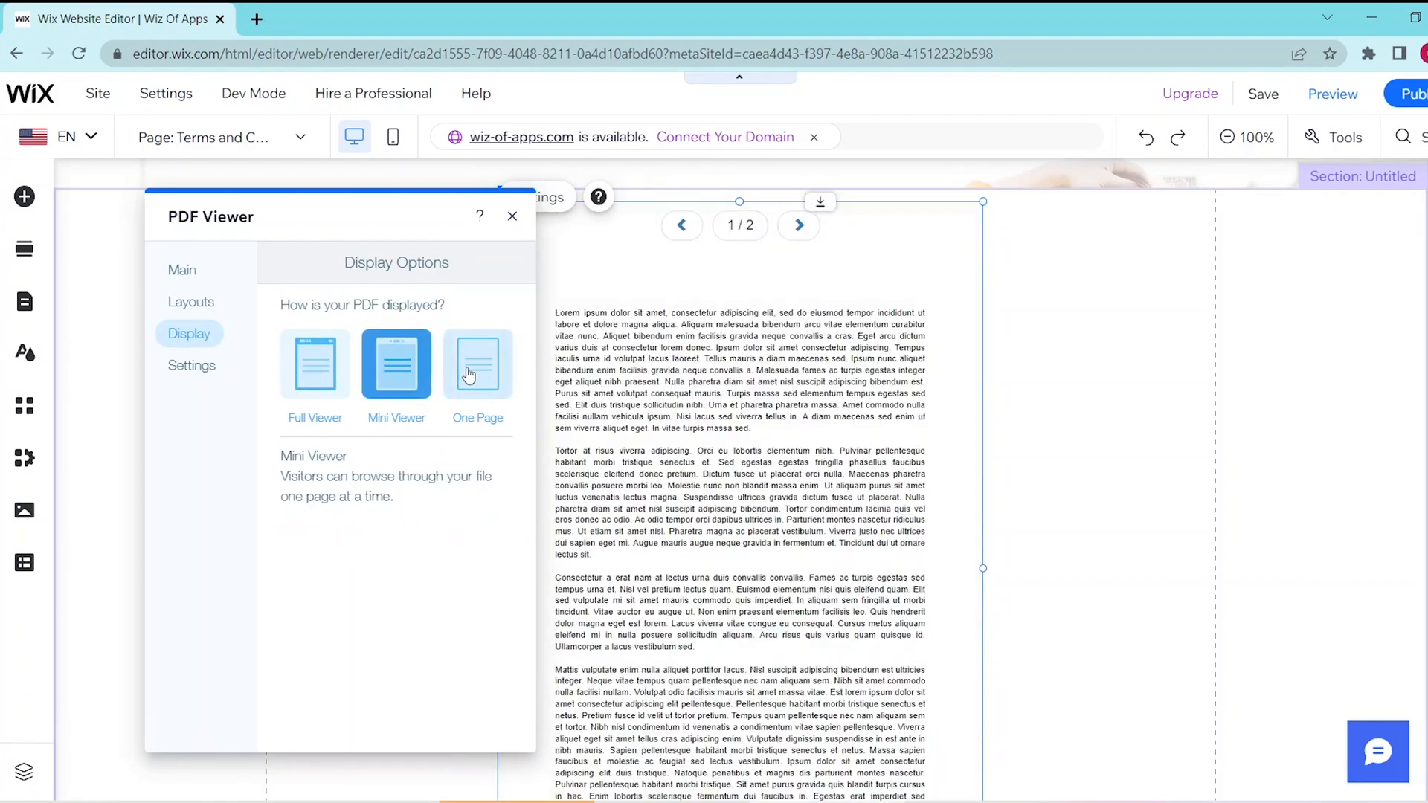
click(477, 364)
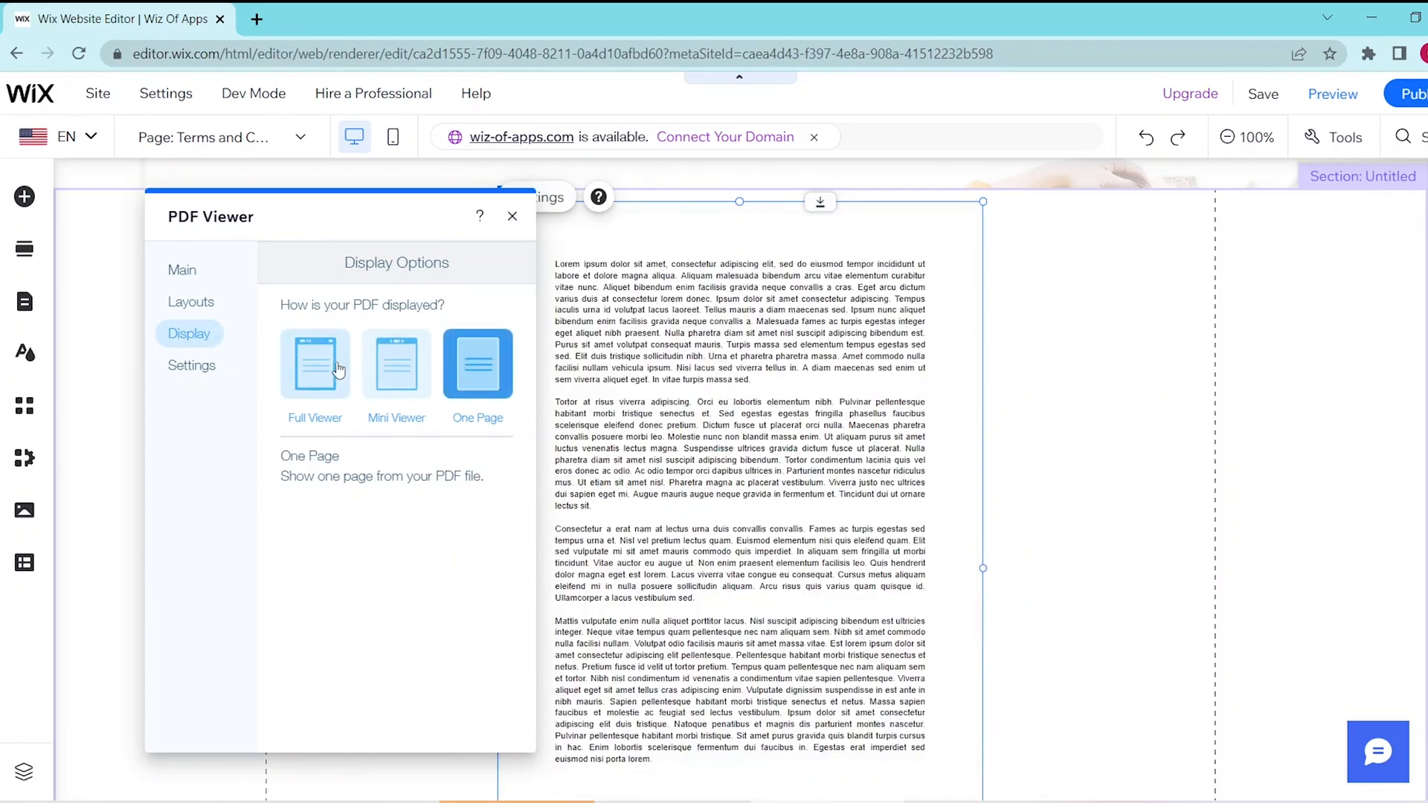
click(313, 365)
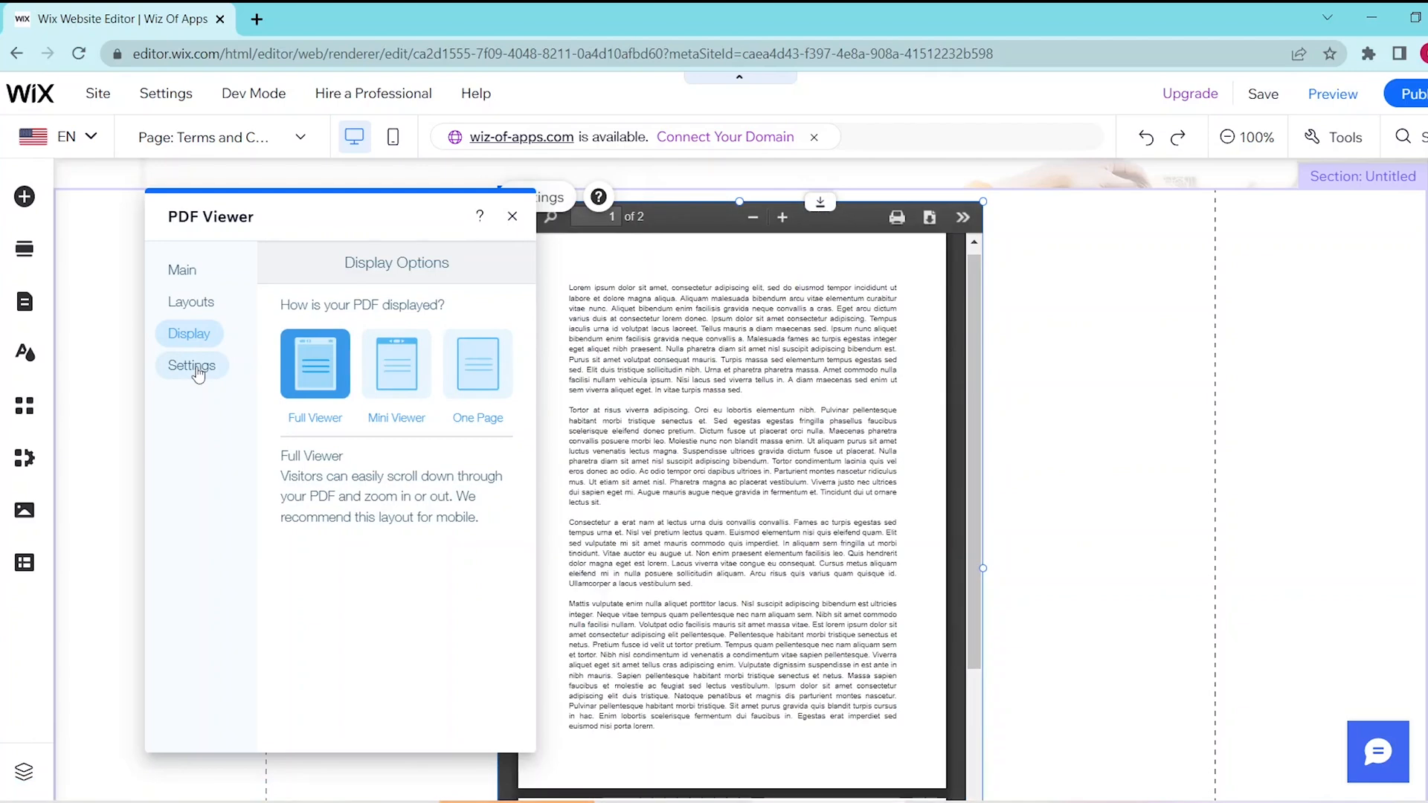
Step: Check download, print and clickable links are on with automatic zoom, then close settings
click(191, 365)
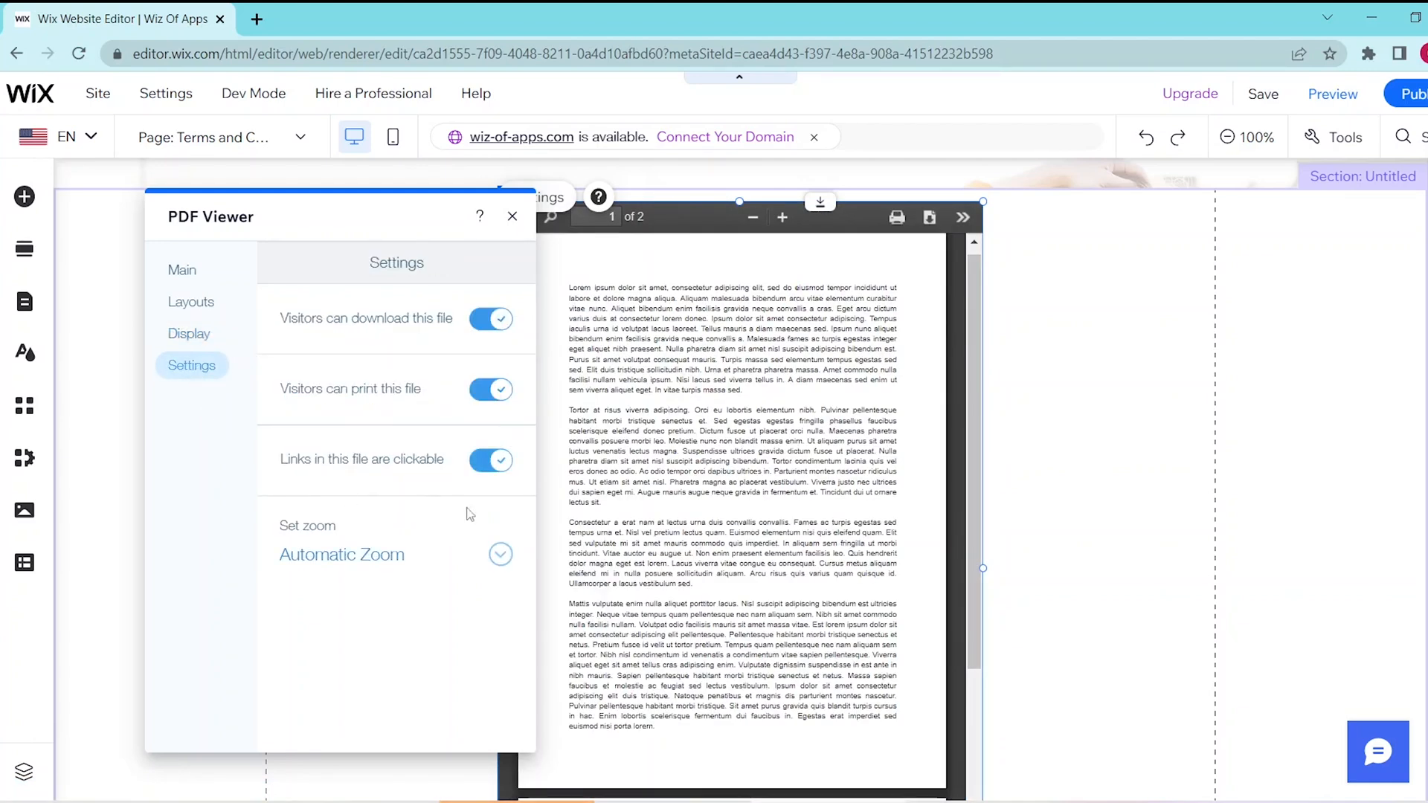
mouse_move(526, 508)
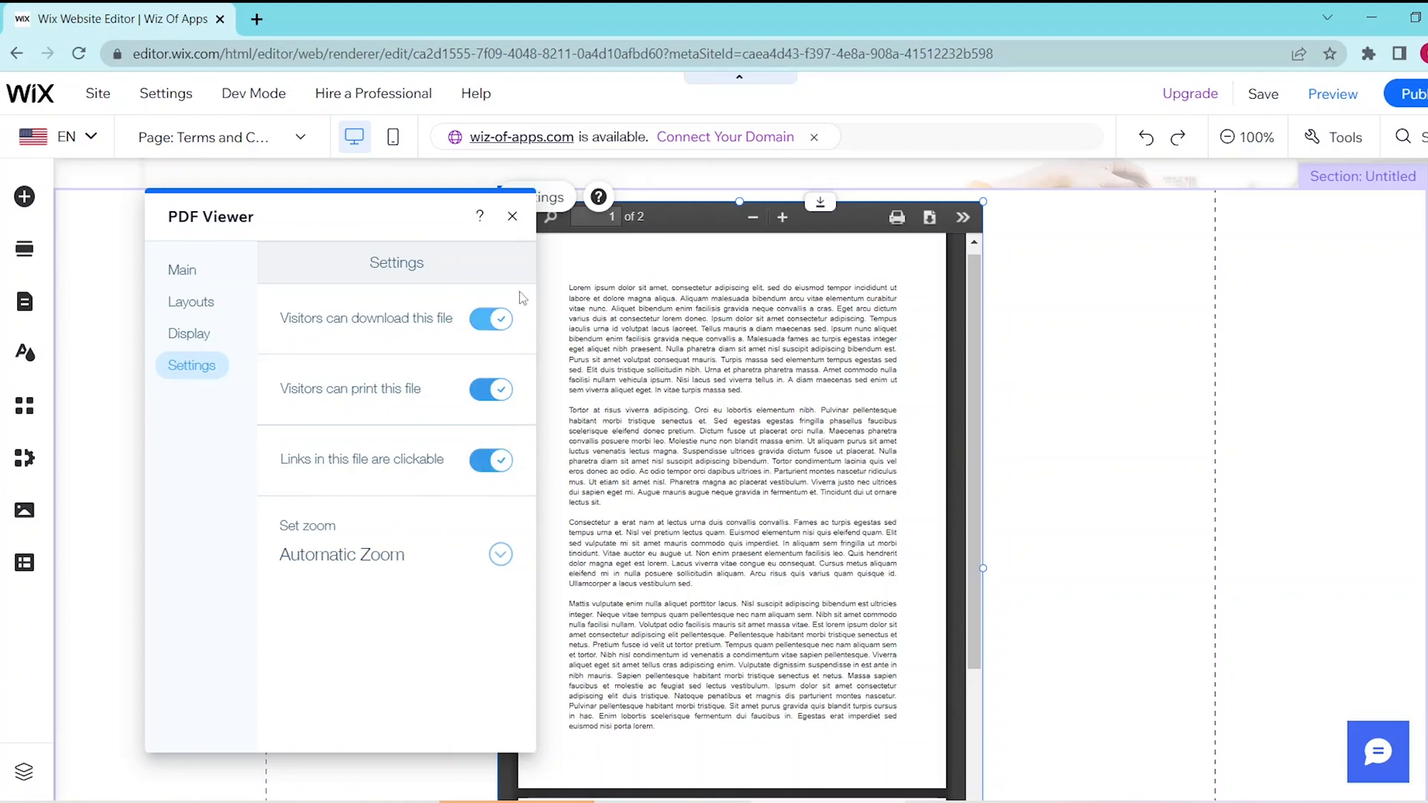
click(511, 215)
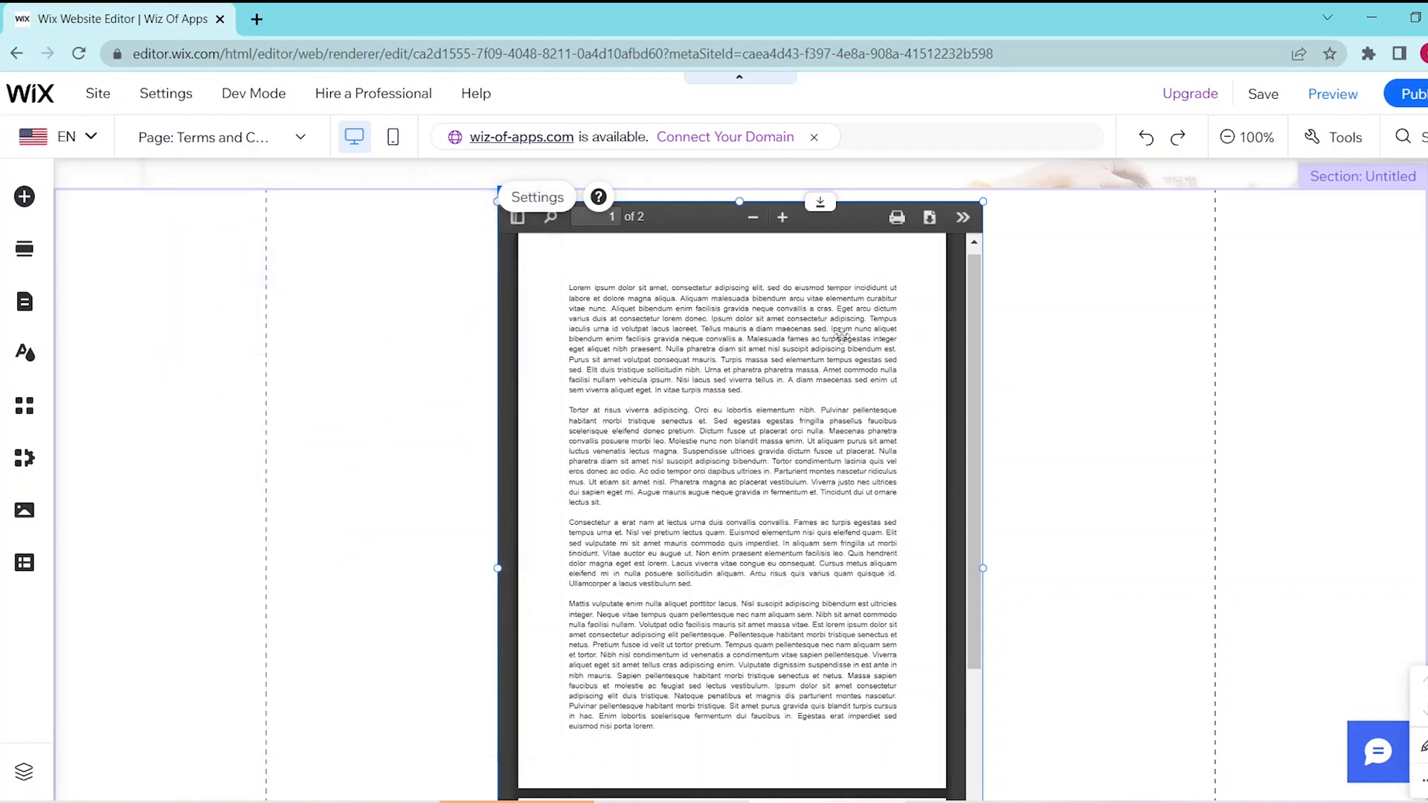